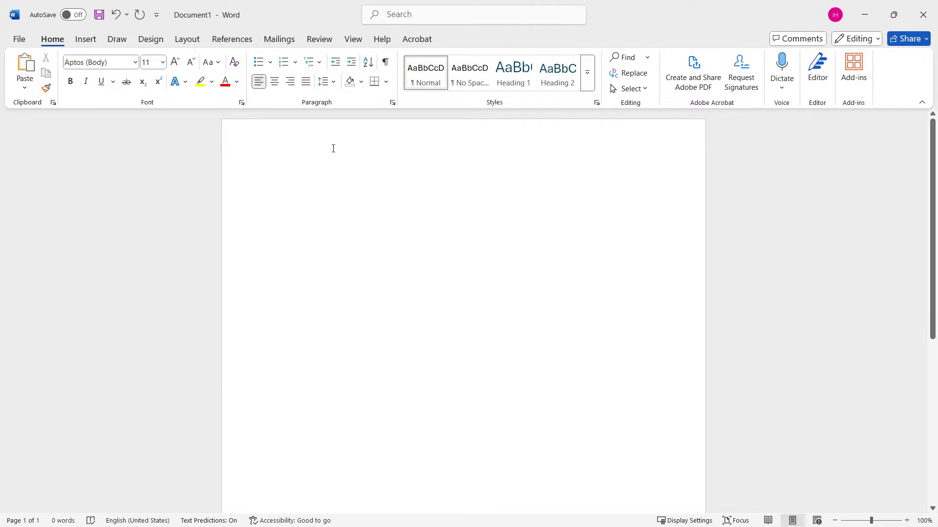
pyautogui.moveTo(37, 56)
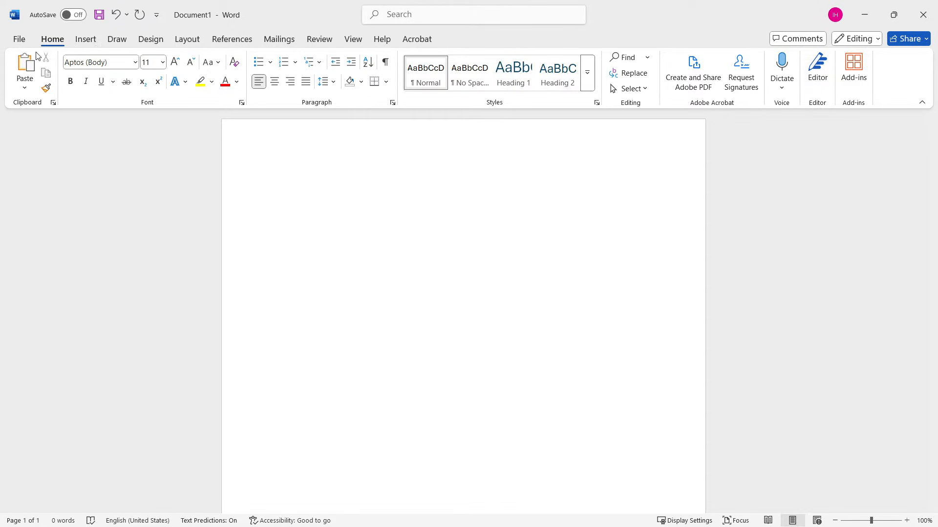
# Switch the ribbon to the Insert features on the blank document.
pyautogui.click(86, 39)
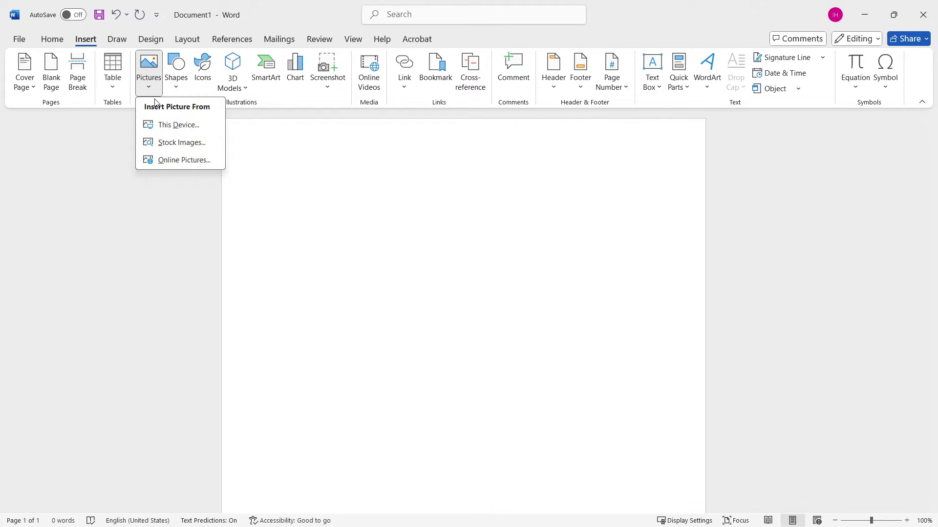
pyautogui.moveTo(178, 124)
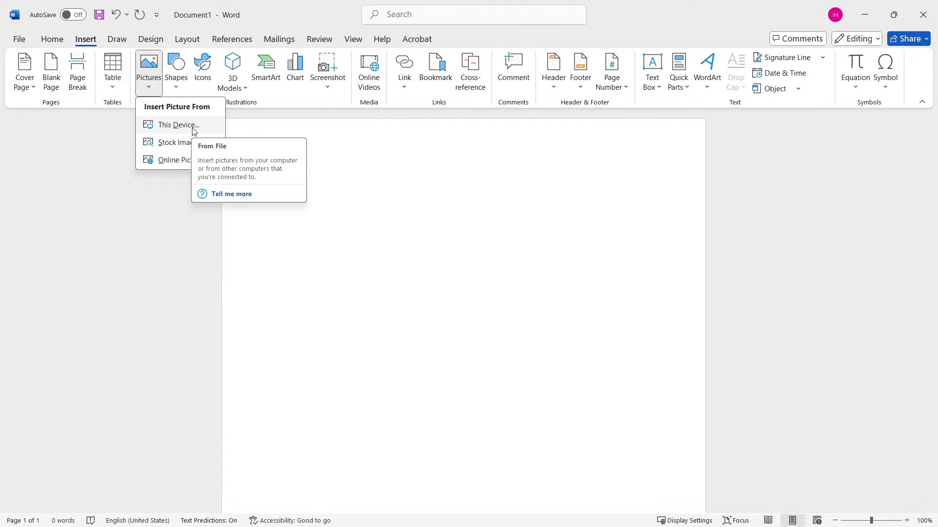
pyautogui.moveTo(173, 159)
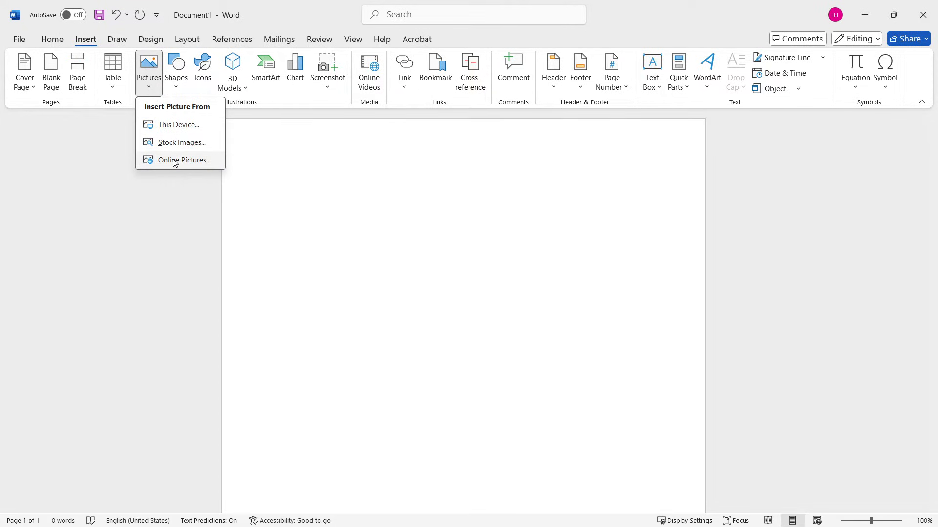
pyautogui.moveTo(184, 160)
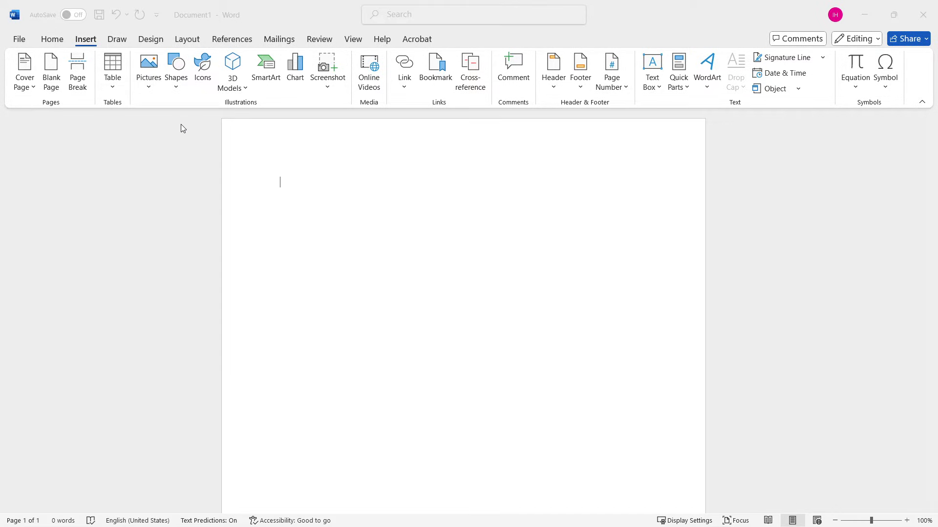
# Insert the Stones.png photo from Downloads into the document.
pyautogui.click(147, 69)
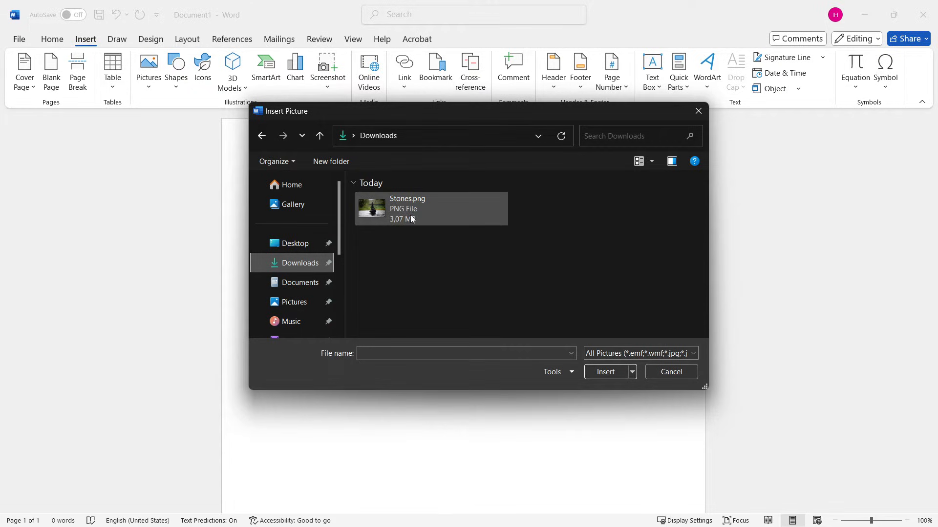
pyautogui.moveTo(424, 214)
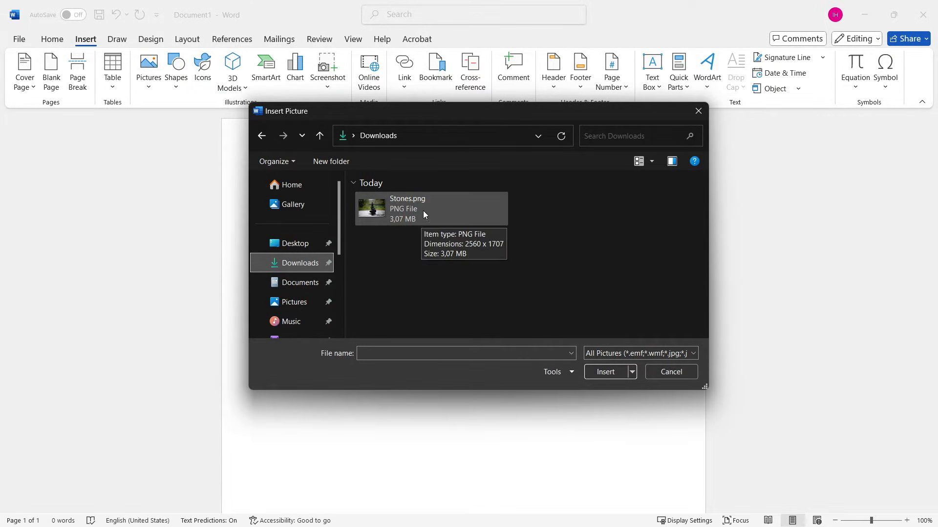
pyautogui.click(430, 208)
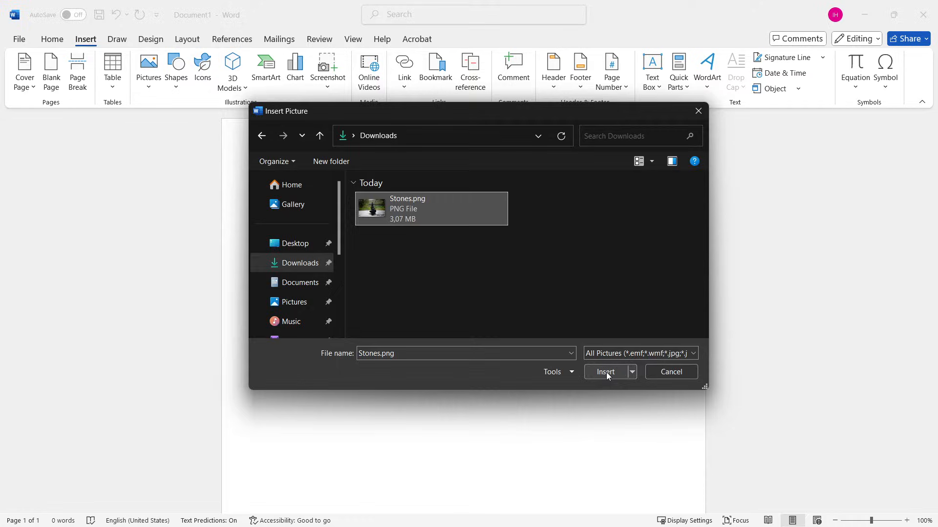
pyautogui.click(605, 372)
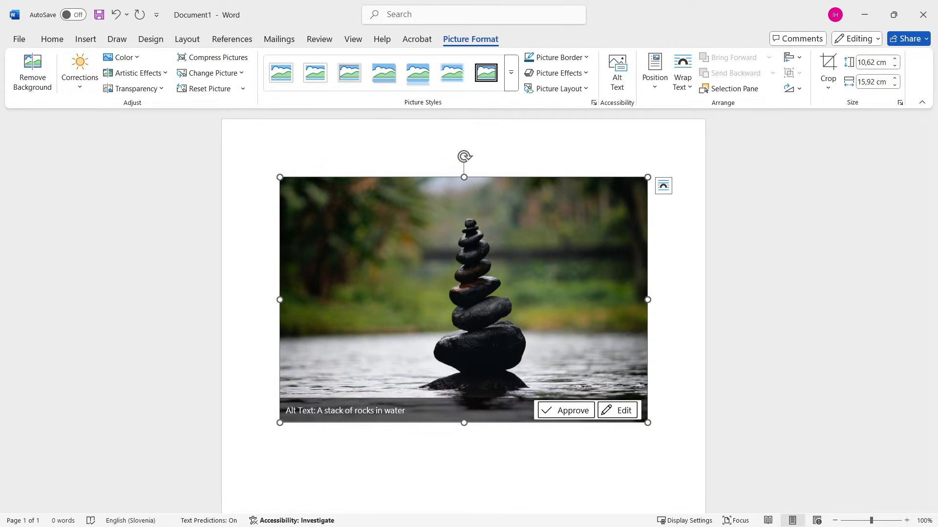
pyautogui.moveTo(540, 263)
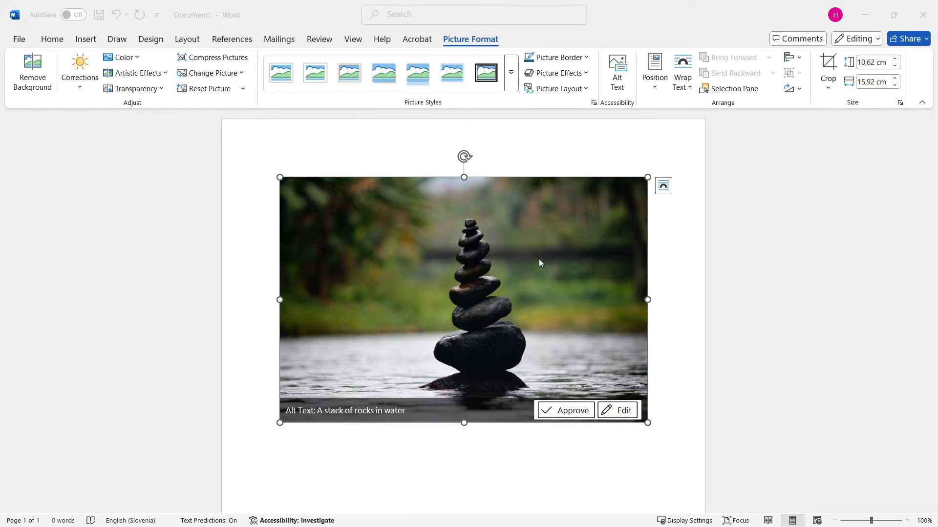
# Open the photo's Size and Position settings from its right-click menu.
pyautogui.rightClick(491, 261)
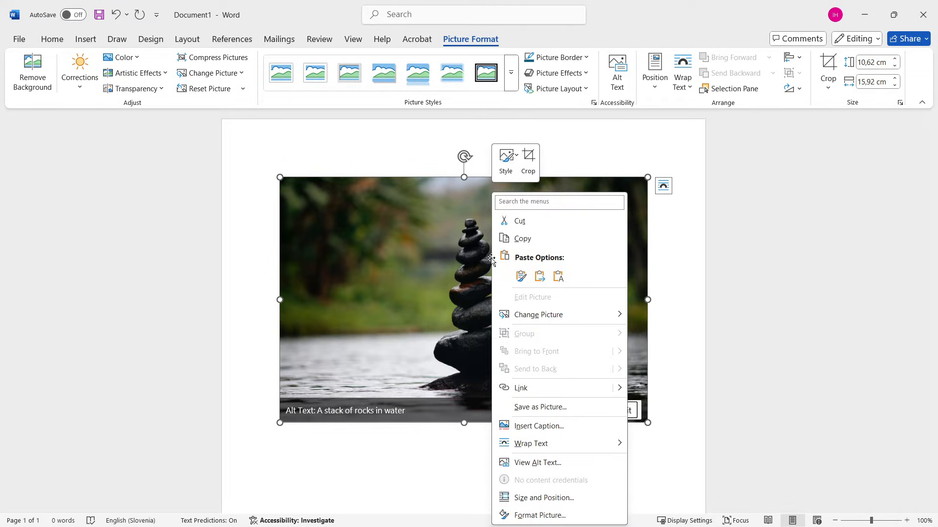
pyautogui.click(531, 443)
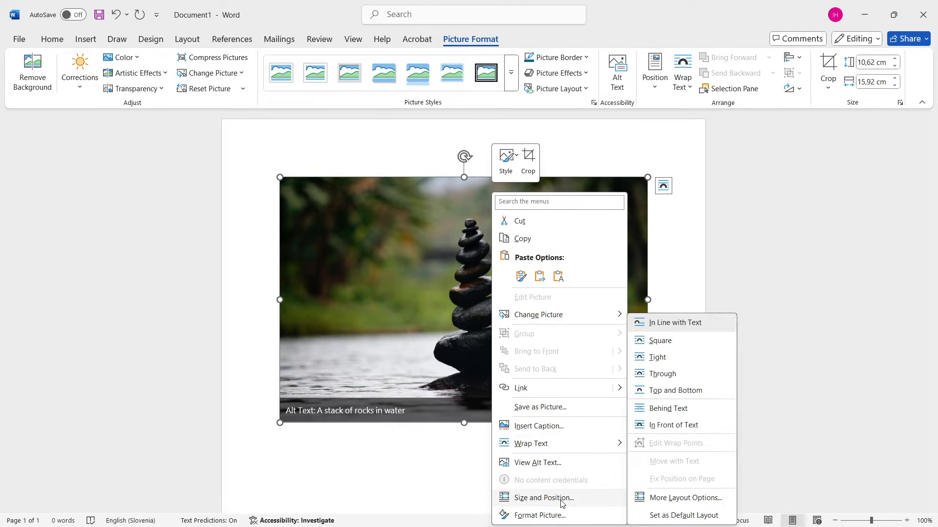
pyautogui.moveTo(560, 501)
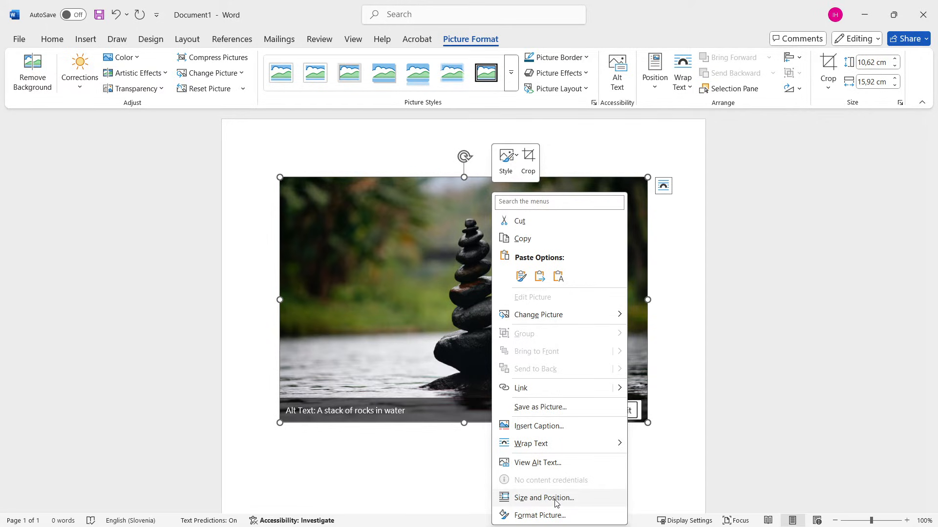
pyautogui.click(543, 498)
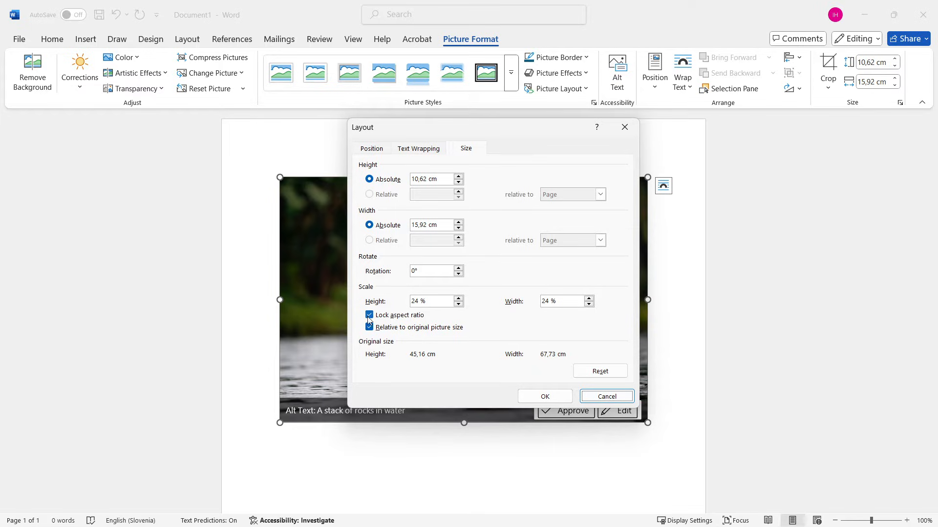
# Uncheck Lock aspect ratio so the photo's height and width change independently.
pyautogui.click(369, 315)
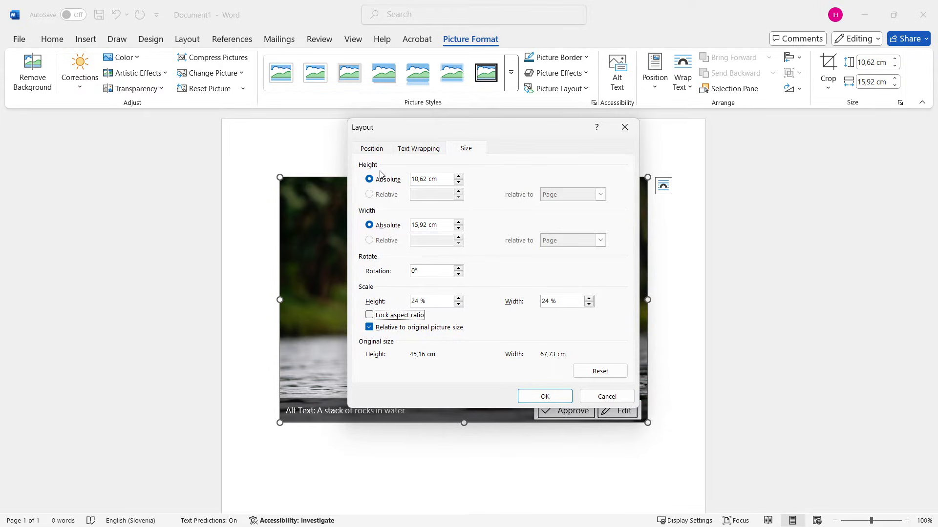
pyautogui.moveTo(520, 131)
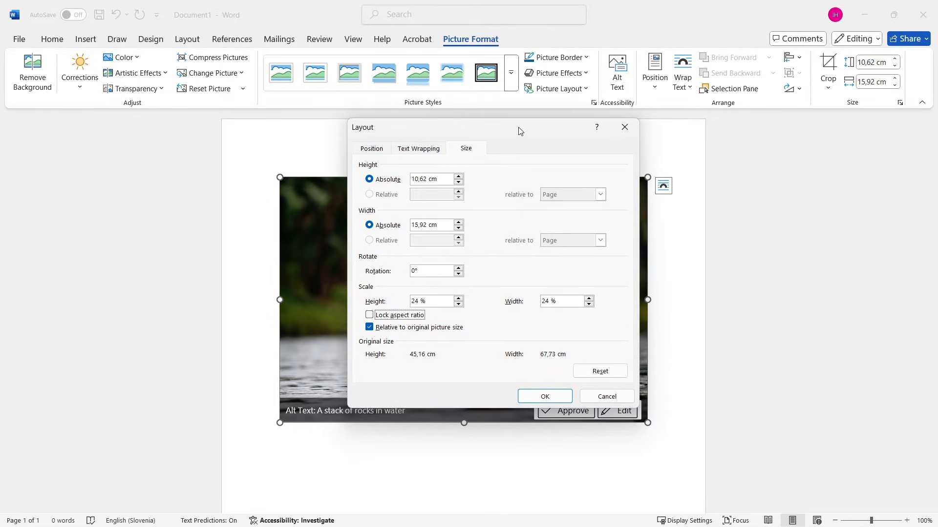
pyautogui.moveTo(448, 127); pyautogui.dragTo(448, 143)
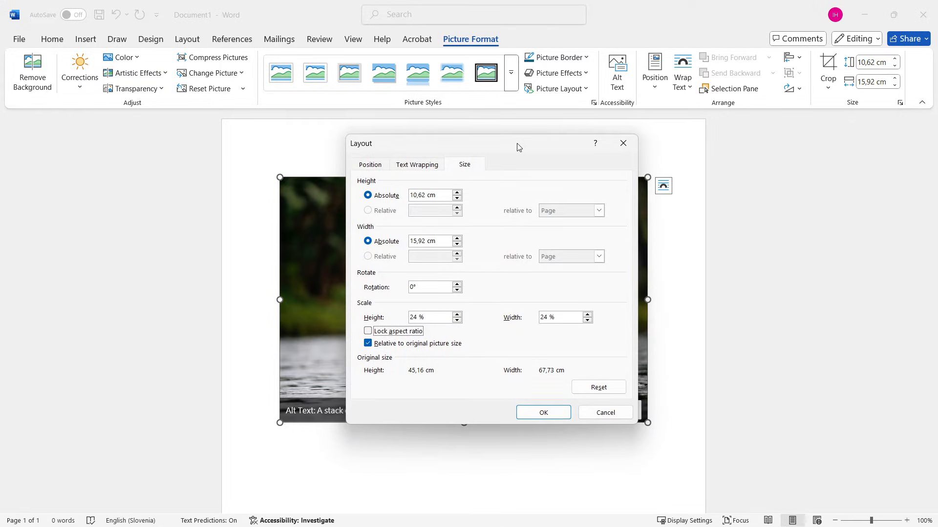
pyautogui.moveTo(507, 146)
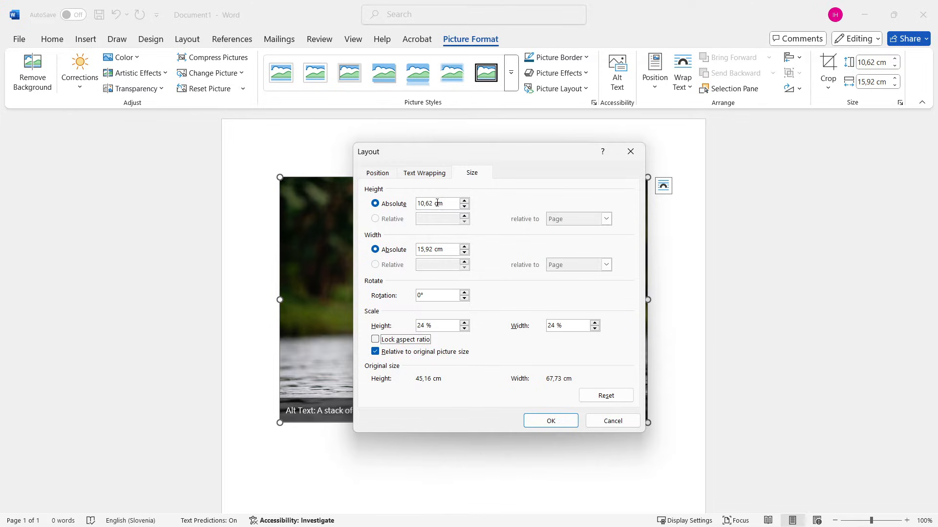
pyautogui.moveTo(415, 211)
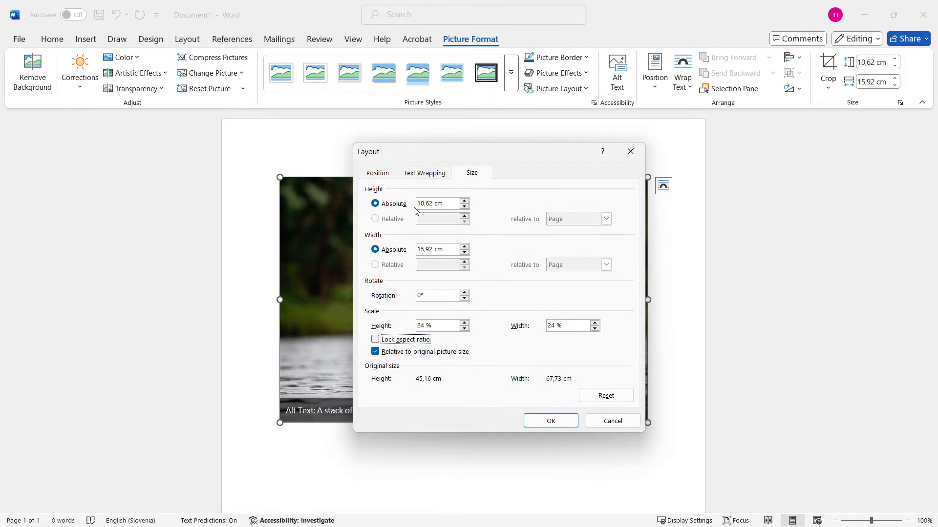
pyautogui.moveTo(420, 262)
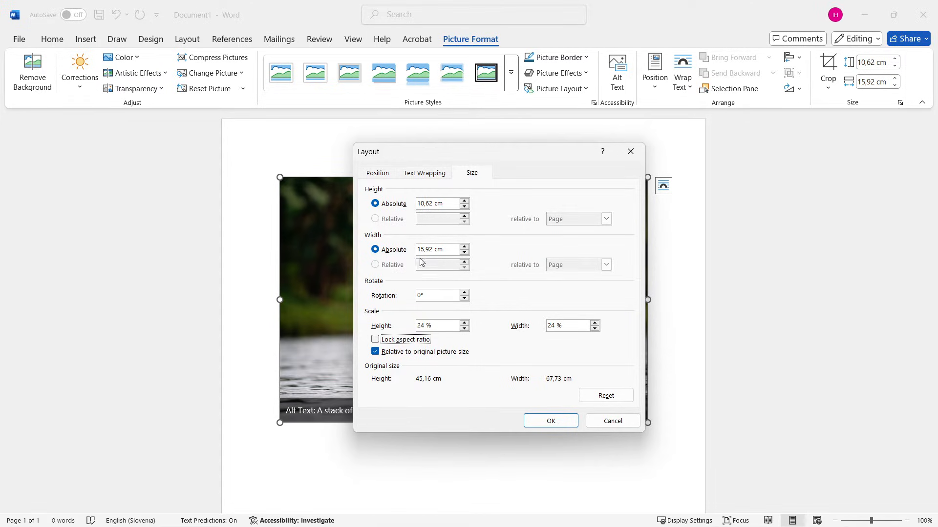
pyautogui.moveTo(431, 235)
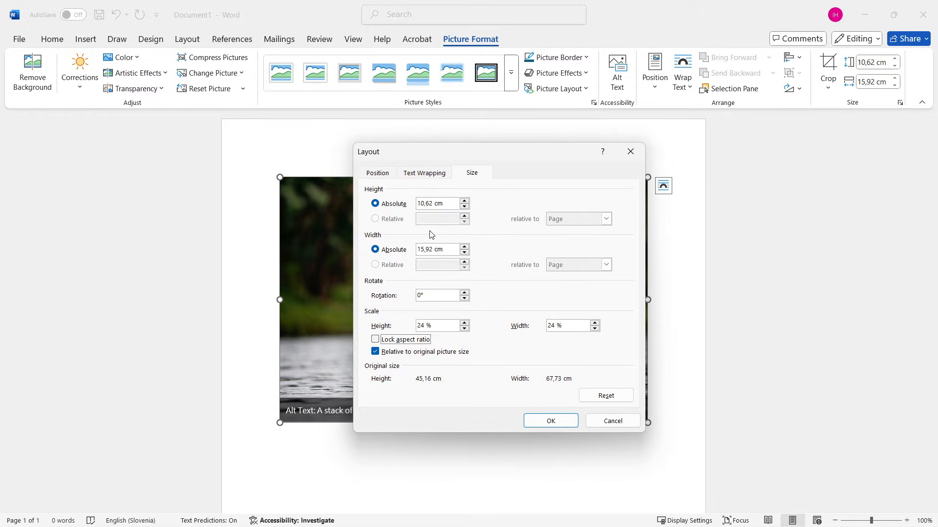
# Enter absolute height 7,62 cm and width 5,08 cm for the photo.
pyautogui.tripleClick(437, 204)
pyautogui.write('7,62')
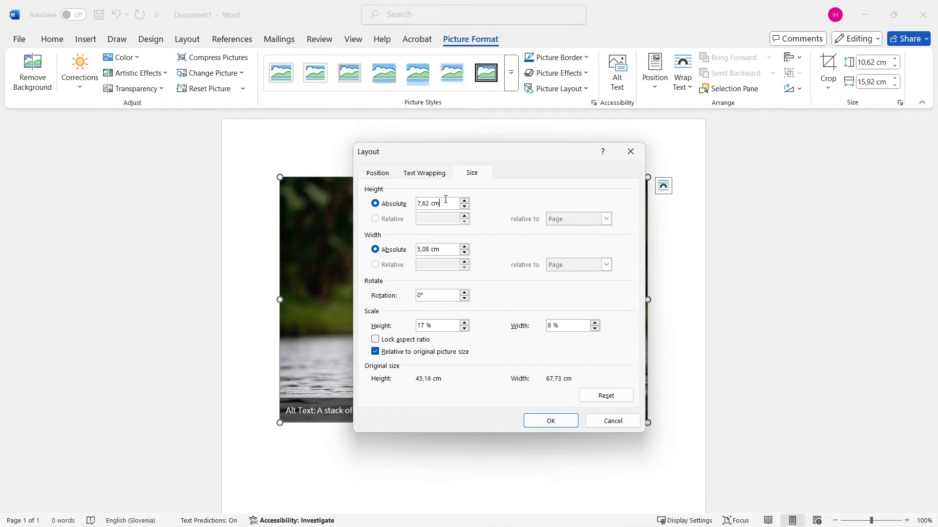
pyautogui.moveTo(445, 245)
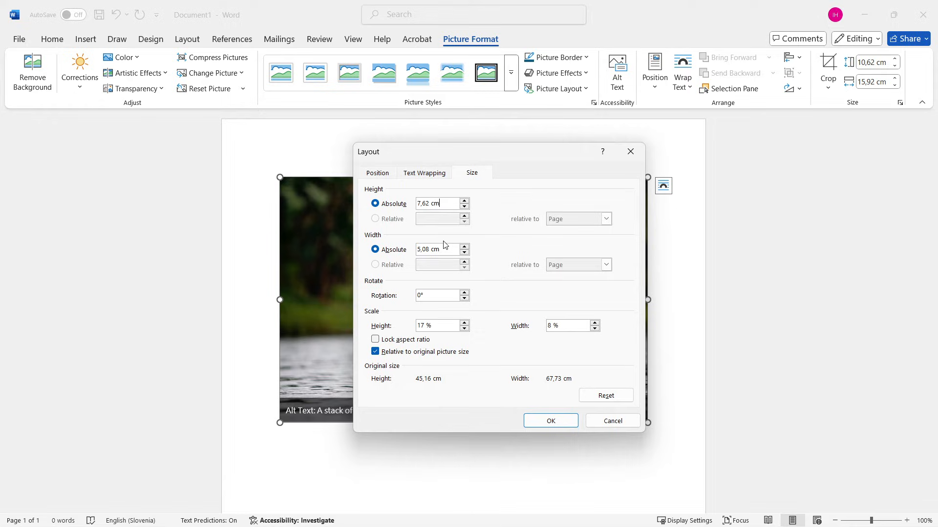
pyautogui.moveTo(418, 218)
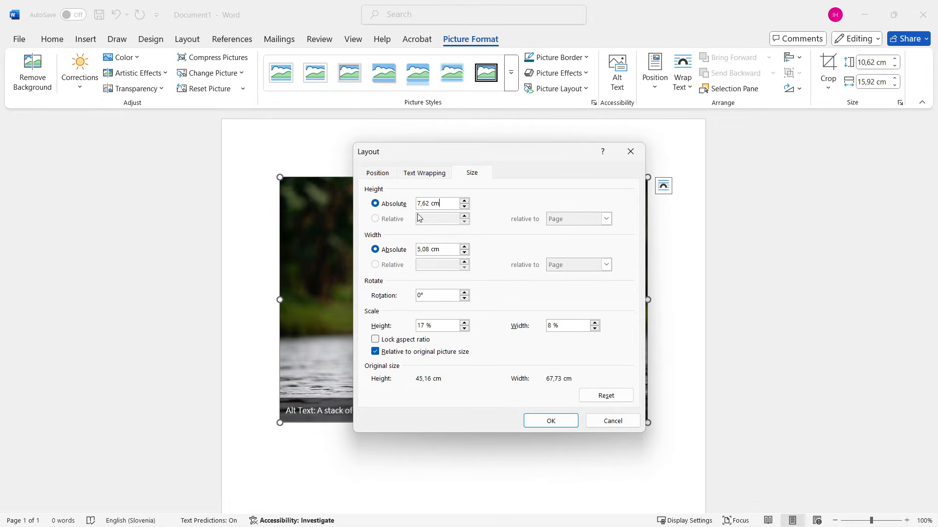
pyautogui.moveTo(452, 228)
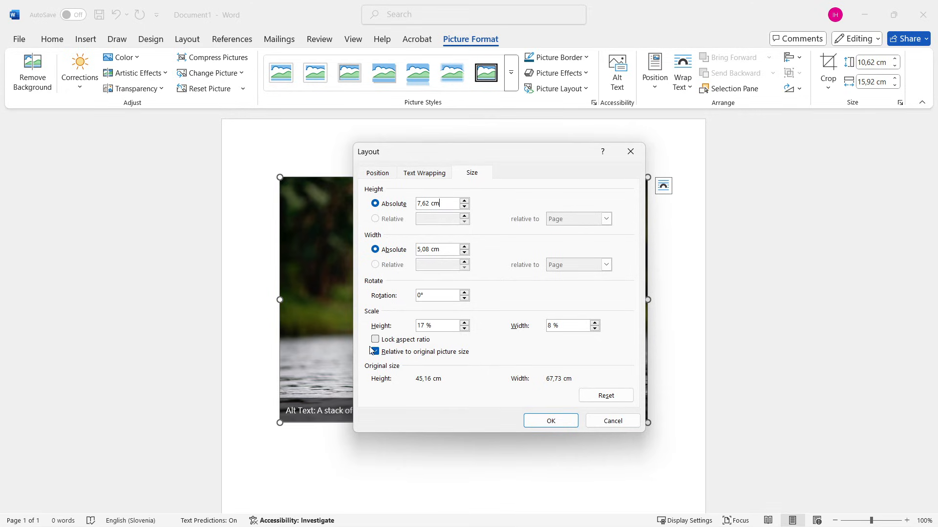
pyautogui.click(375, 351)
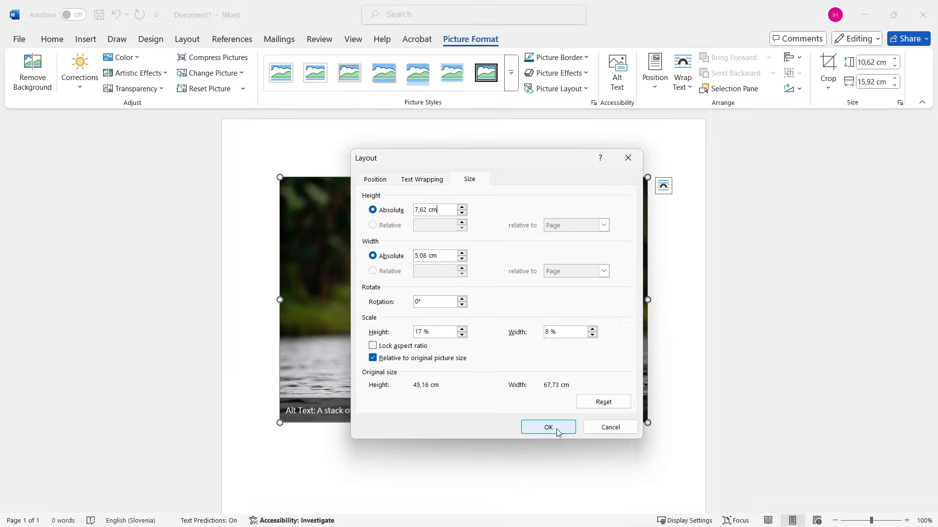
# Apply the 7,62 by 5,08 cm size to the stones photo with OK.
pyautogui.click(547, 427)
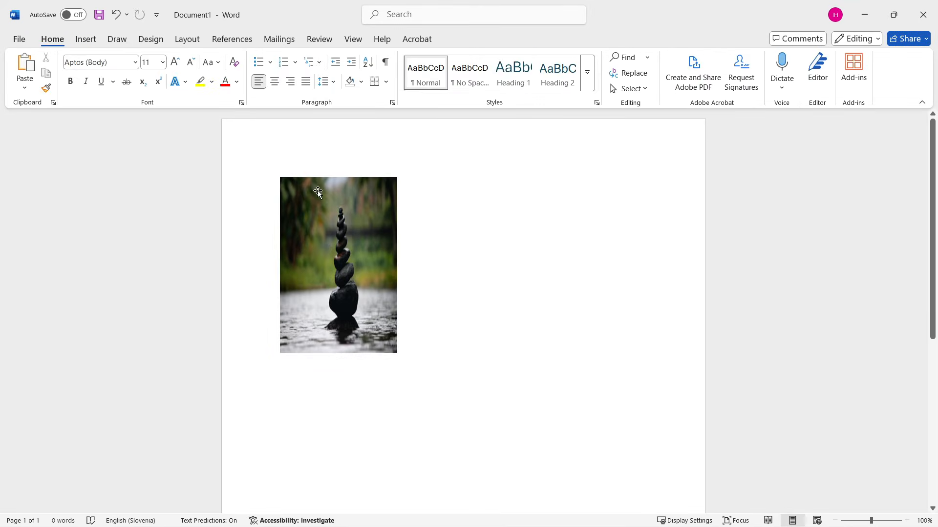
pyautogui.moveTo(371, 294)
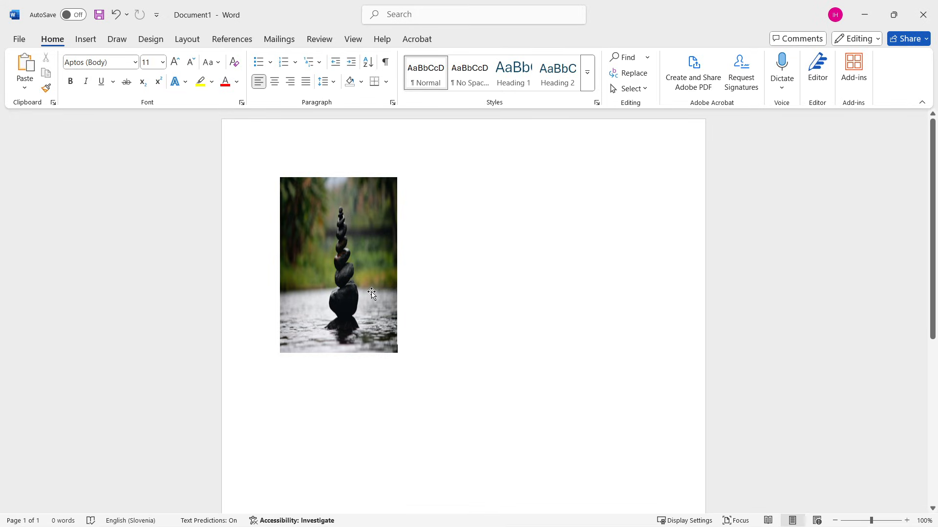
pyautogui.moveTo(414, 340)
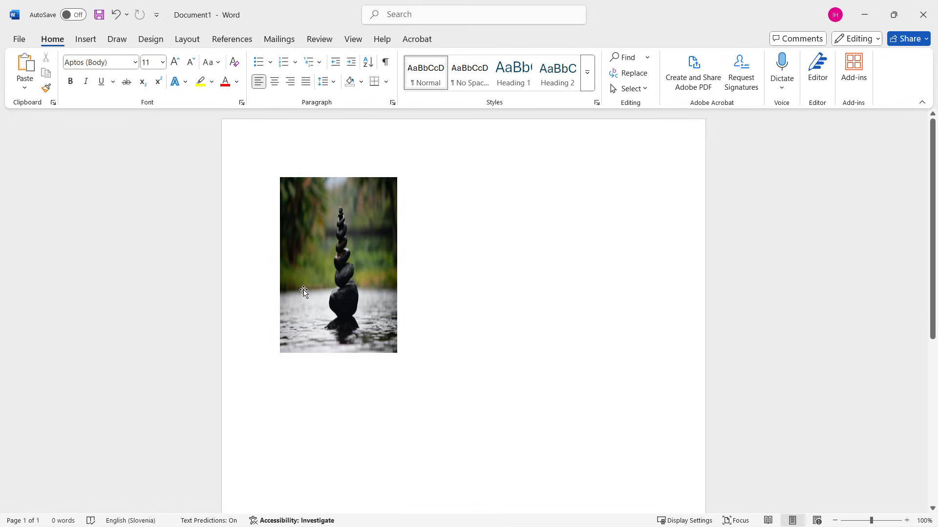
pyautogui.moveTo(389, 256)
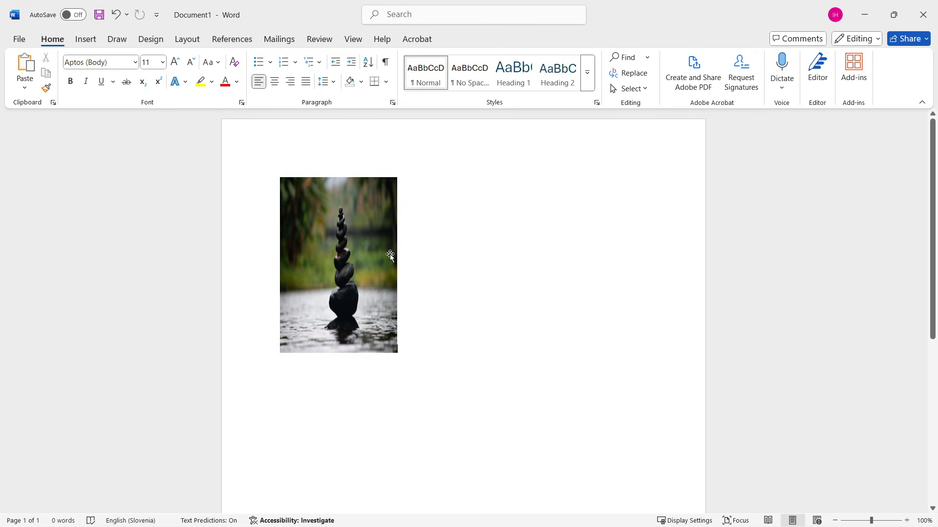
pyautogui.moveTo(19, 41)
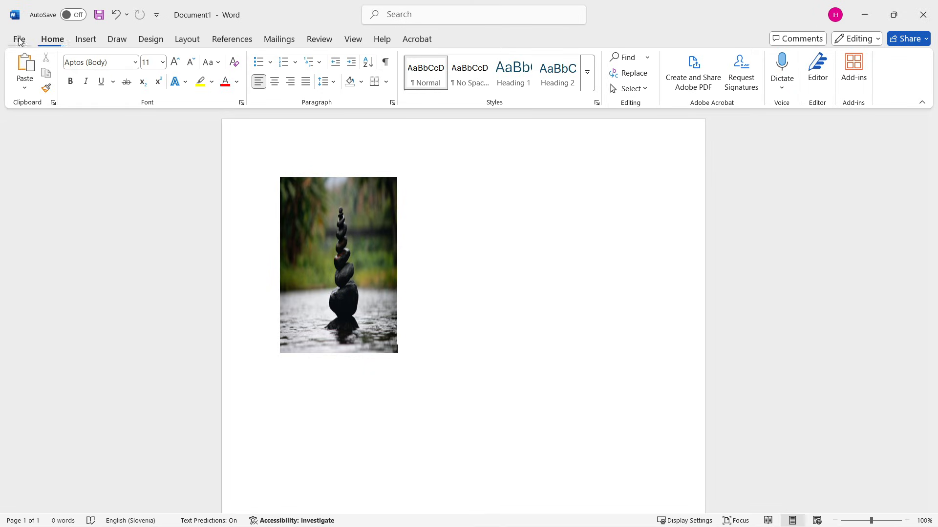
pyautogui.moveTo(19, 39)
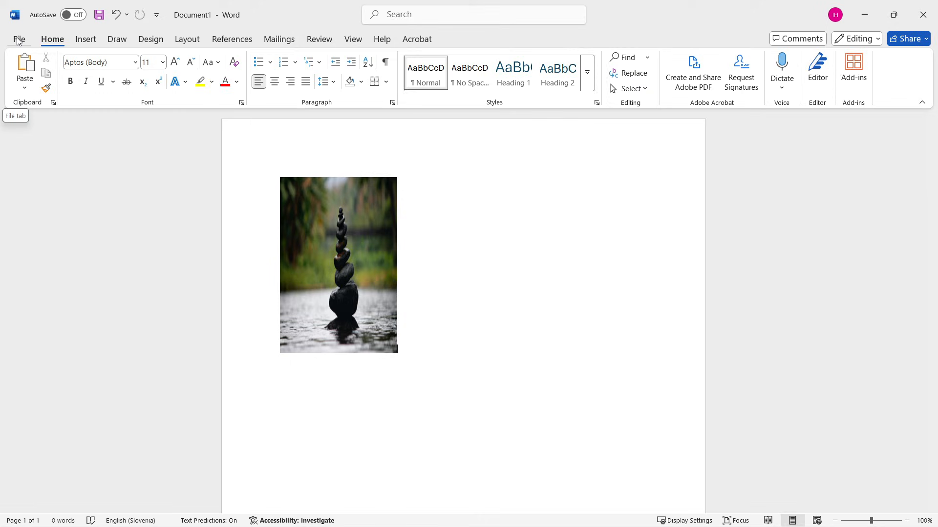
# Show the print preview of the page with the resized stones portrait.
pyautogui.click(20, 39)
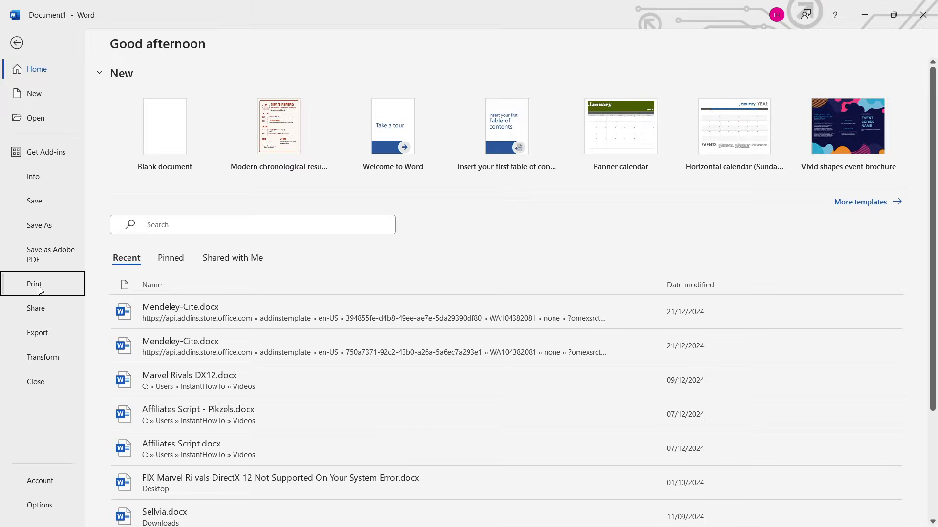
pyautogui.click(34, 284)
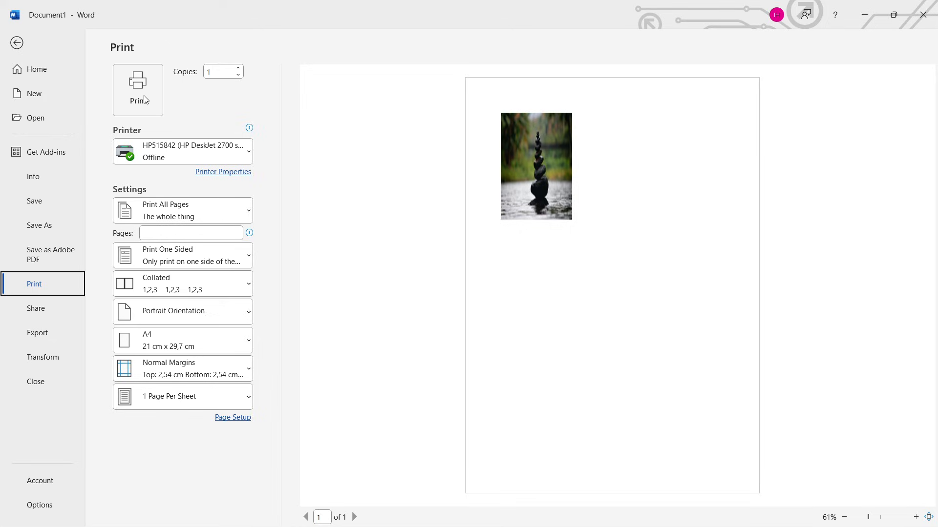
pyautogui.moveTo(599, 254)
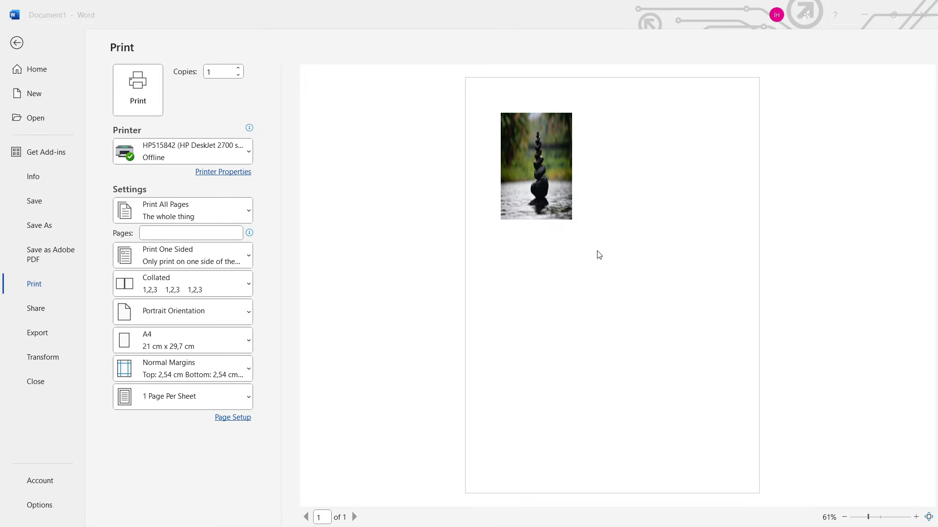
pyautogui.moveTo(621, 231)
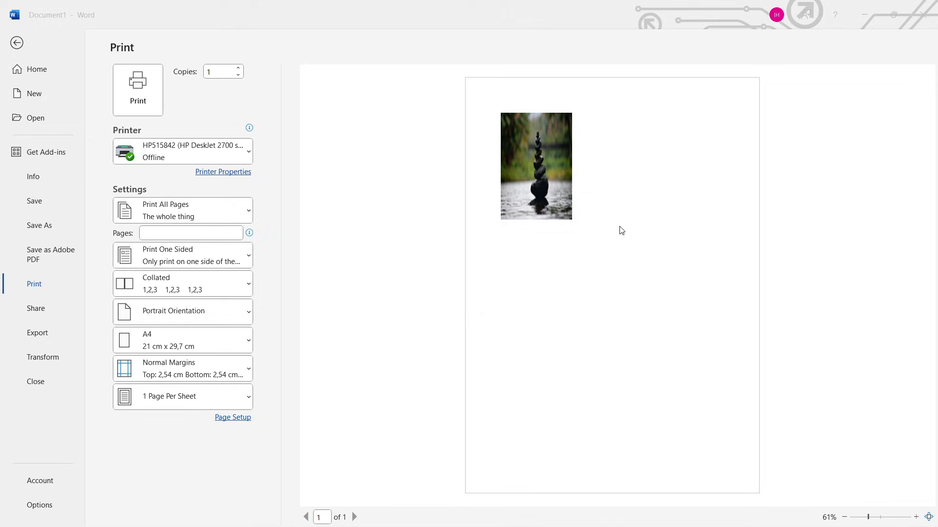
pyautogui.moveTo(738, 207)
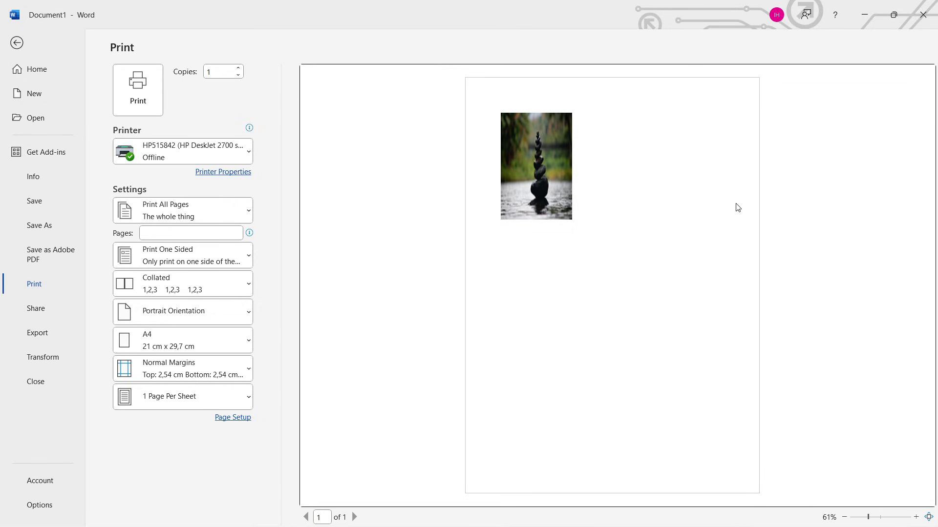